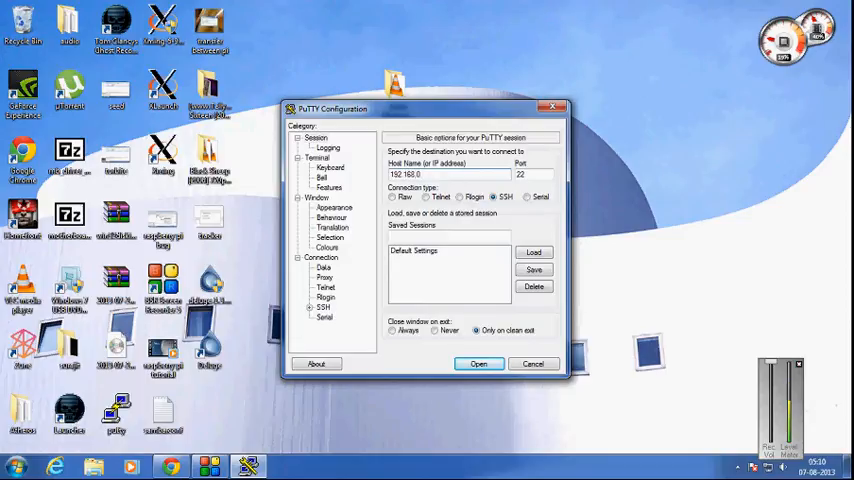
Step: Open an SSH session to the Raspberry Pi's local IP address on port 22
left_click(478, 364)
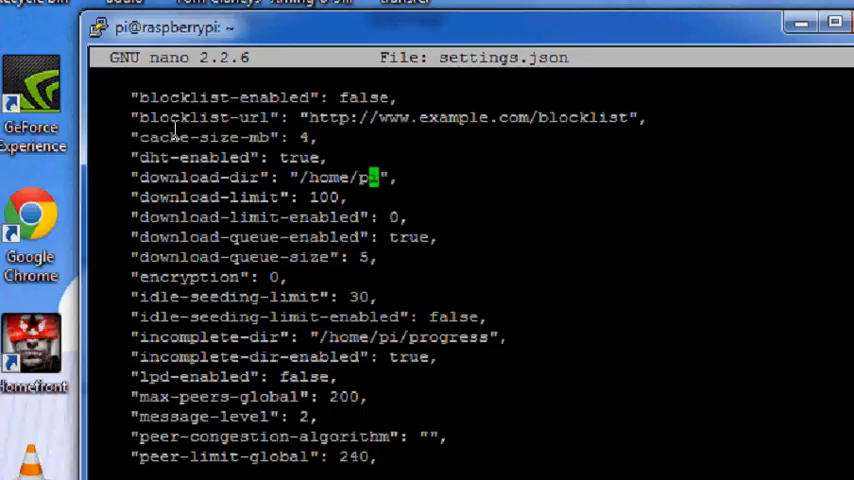
Step: Scroll down settings.json toward the download-dir entry in nano
scroll("down", 3)
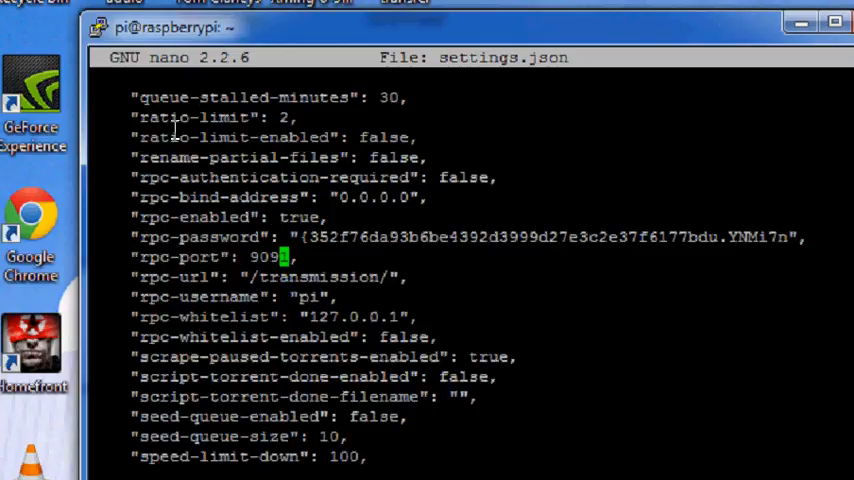